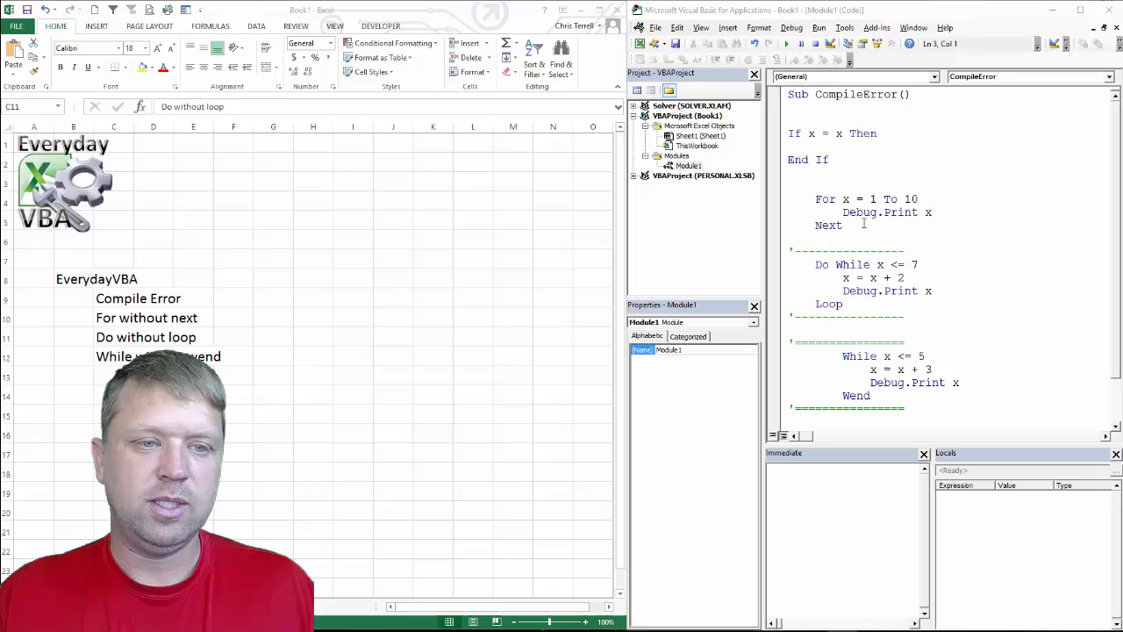
Comment out the For loop's Next line to trigger 'For without Next'.
{"action": "left_click", "coordinate": [852, 159]}
{"action": "type", "text": "'"}
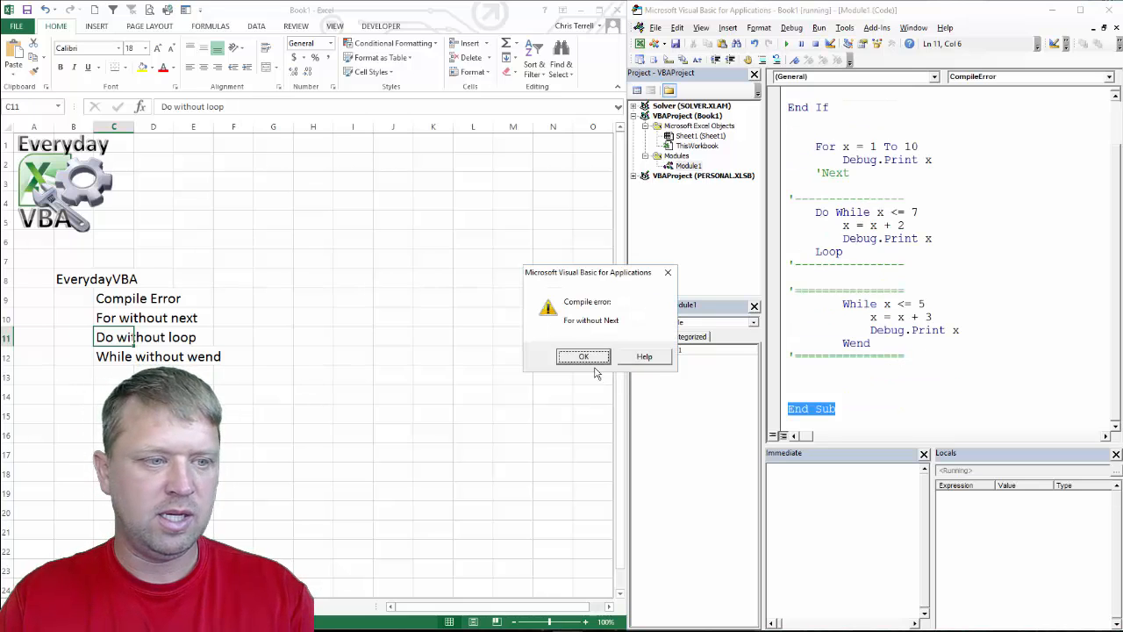
{"action": "mouse_move", "coordinate": [848, 170]}
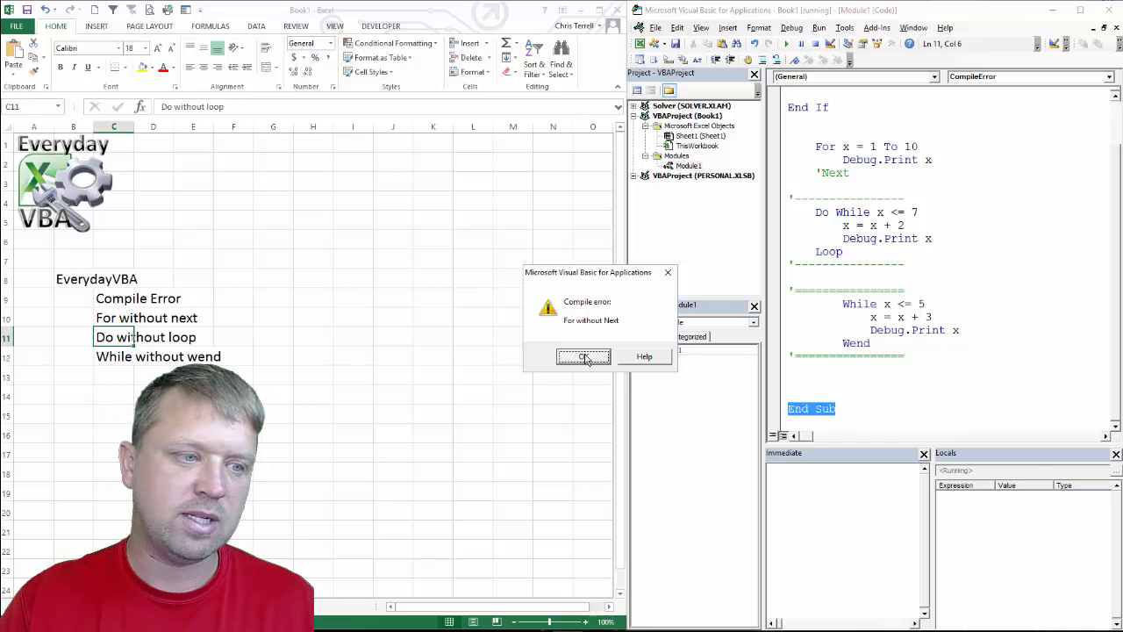
Dismiss the 'For without Next' and 'Next without For' compile errors while swapping commented lines.
{"action": "left_click", "coordinate": [584, 356]}
{"action": "type", "text": "'"}
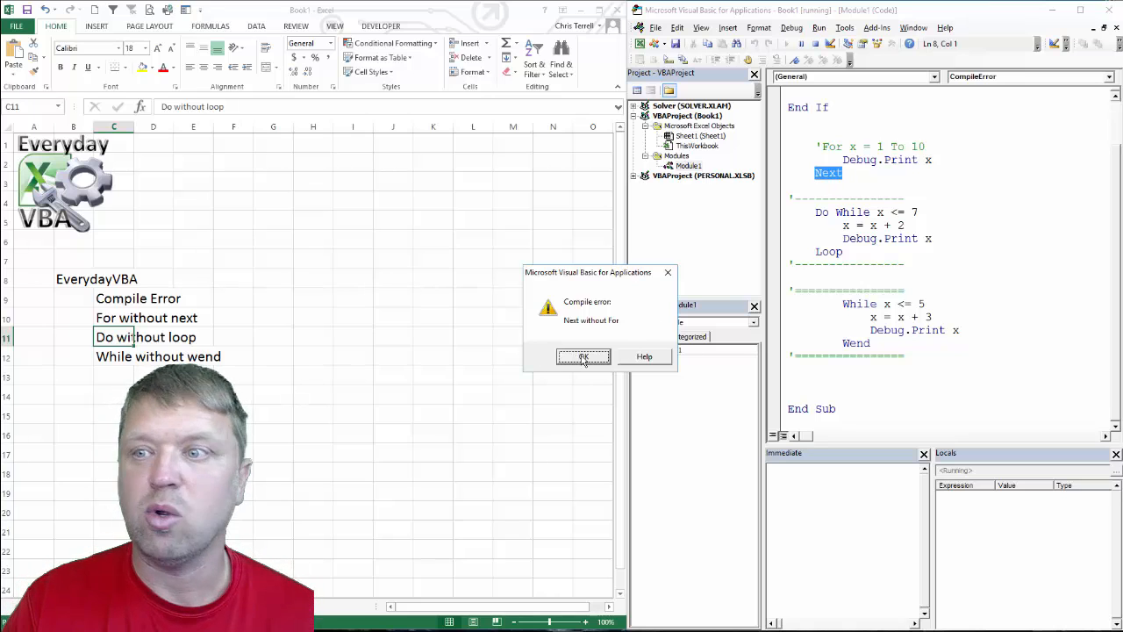
{"action": "left_click", "coordinate": [583, 356]}
{"action": "type", "text": "'"}
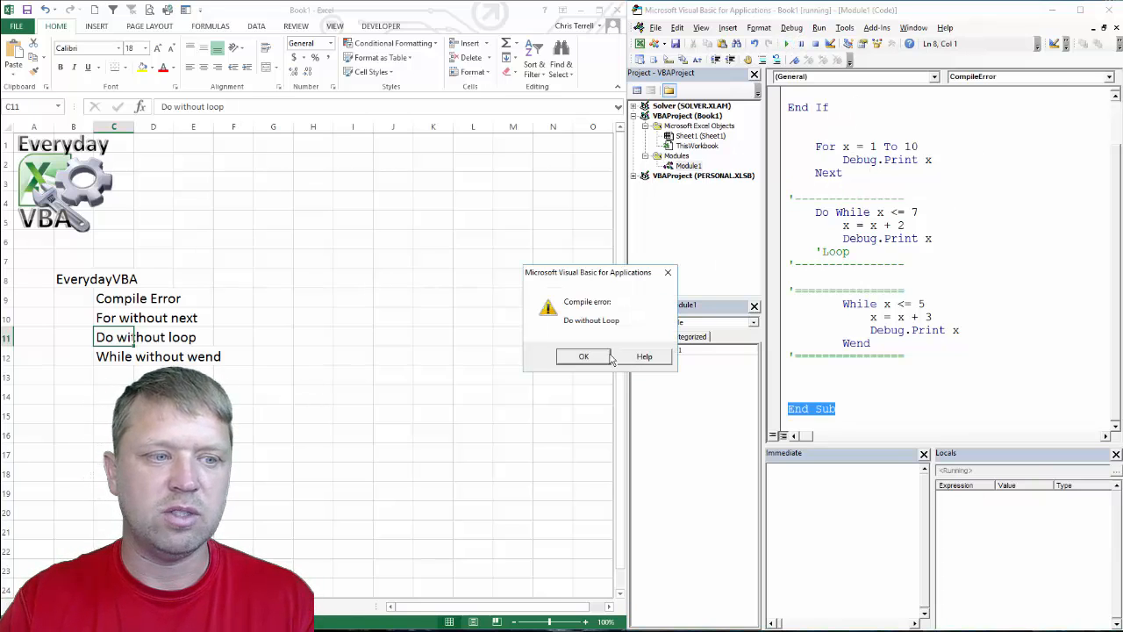
Dismiss 'Do without Loop' and uncomment the Do While line to restore the loop.
{"action": "left_click", "coordinate": [584, 356]}
{"action": "type", "text": "'"}
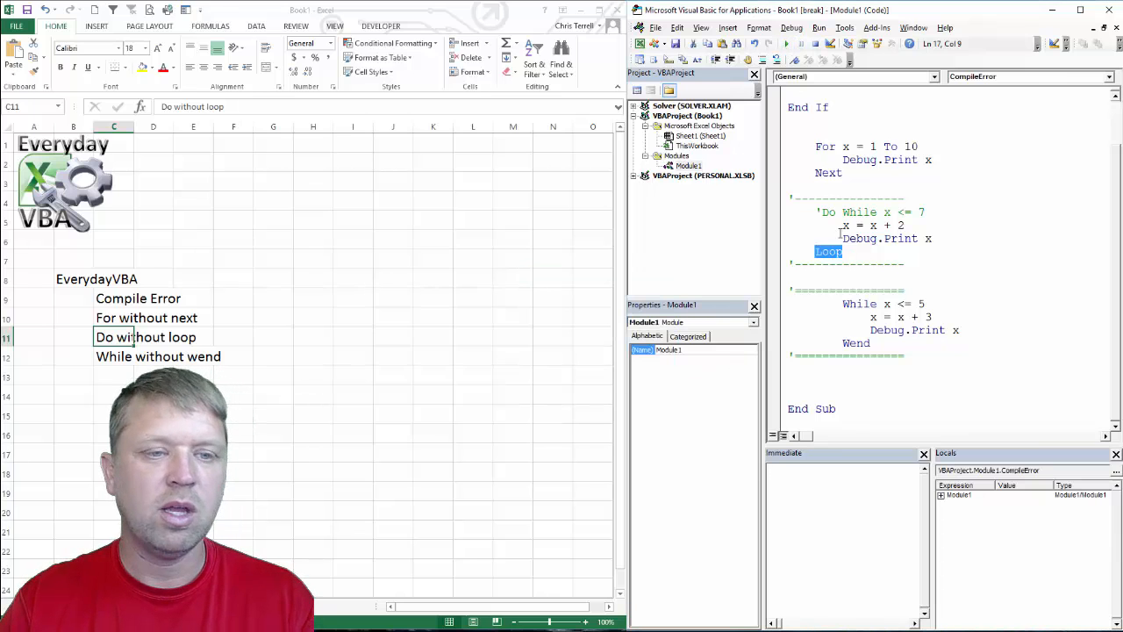
{"action": "left_click", "coordinate": [840, 212]}
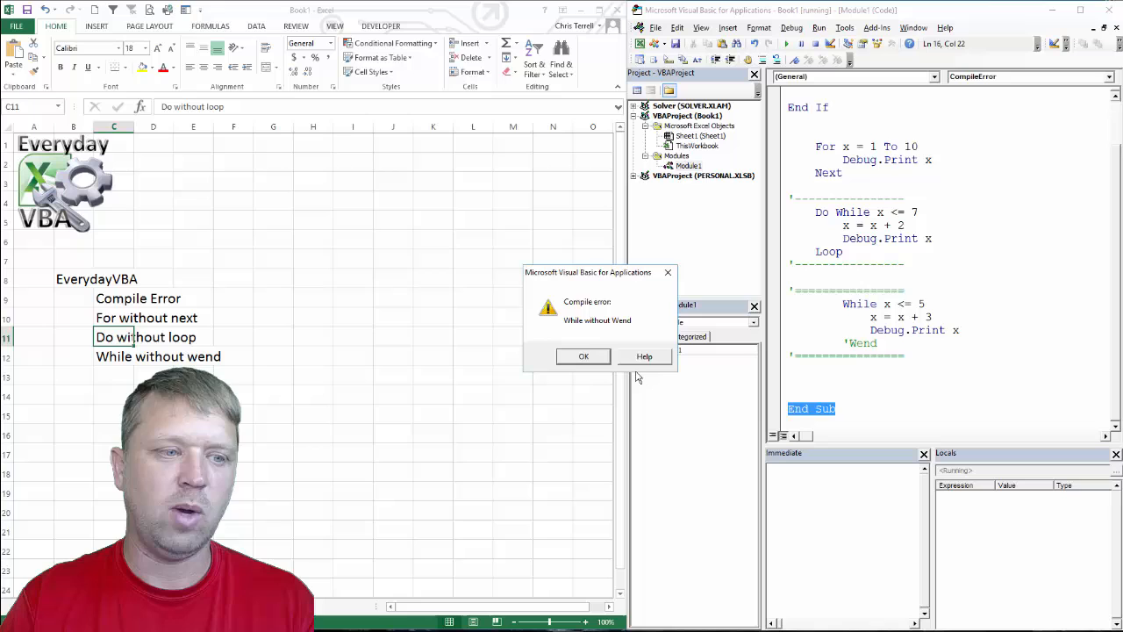
Run the macro with While commented out, dismiss the error, and scroll up.
{"action": "left_click", "coordinate": [583, 357]}
{"action": "type", "text": "'"}
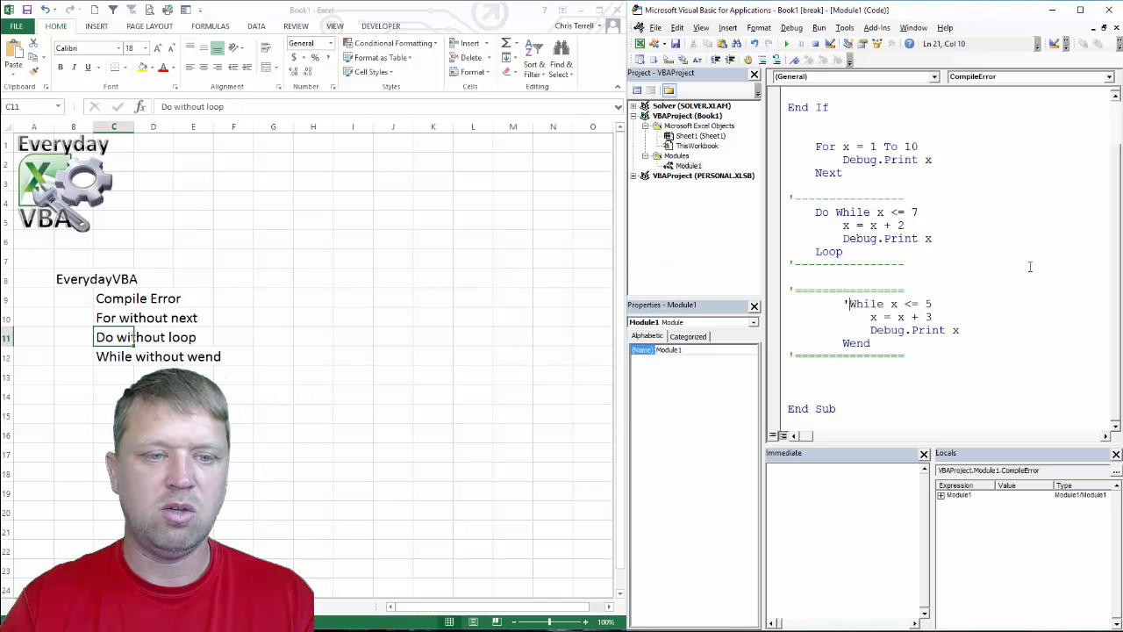
{"action": "left_click", "coordinate": [789, 44]}
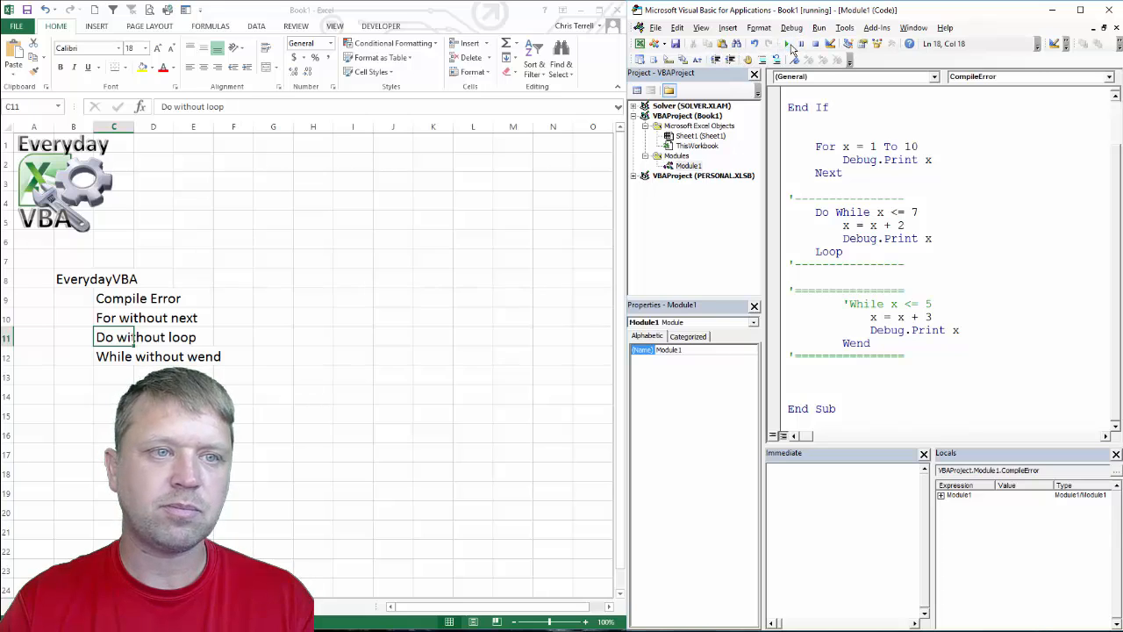
{"action": "left_click", "coordinate": [801, 44]}
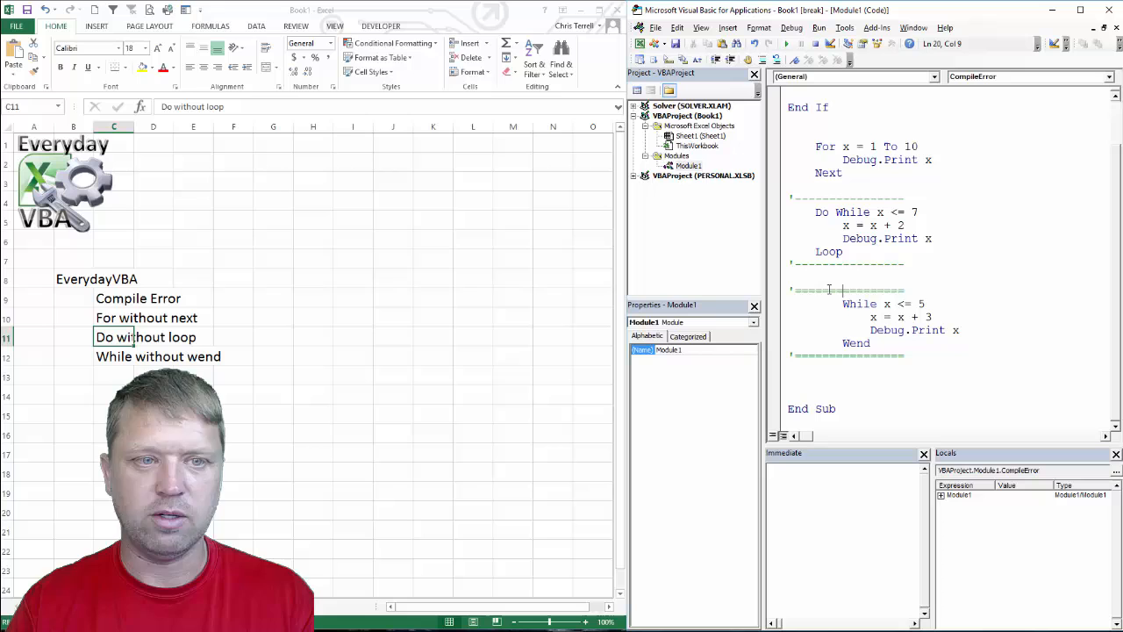
{"action": "scroll", "scroll_direction": "up", "scroll_amount": 3}
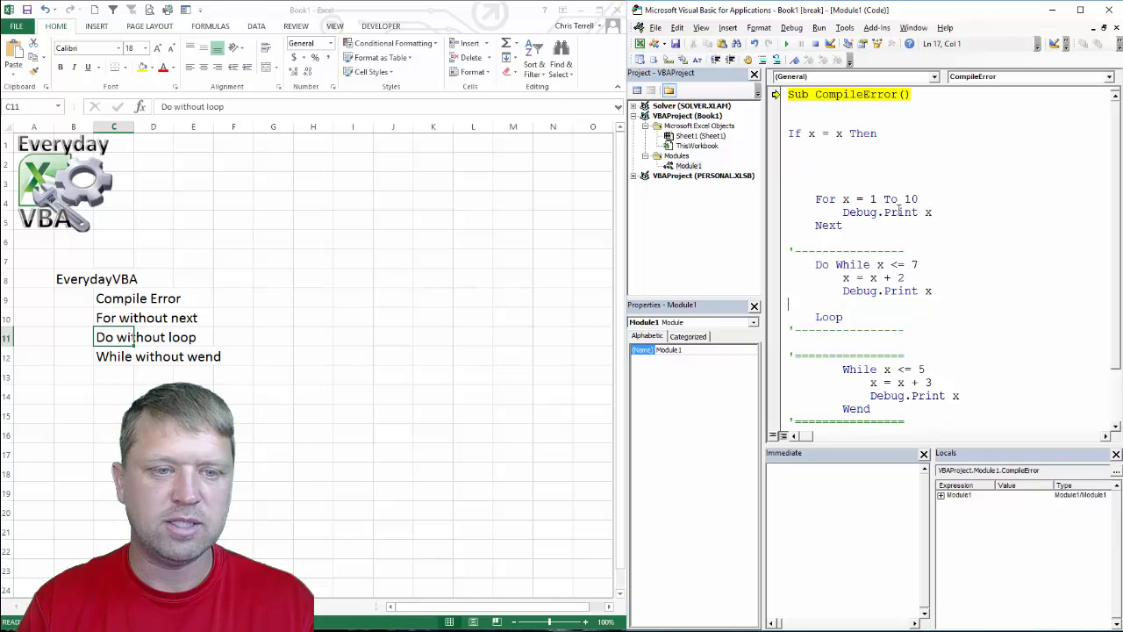
Type End If inside the Do While loop body.
{"action": "type", "text": "End If"}
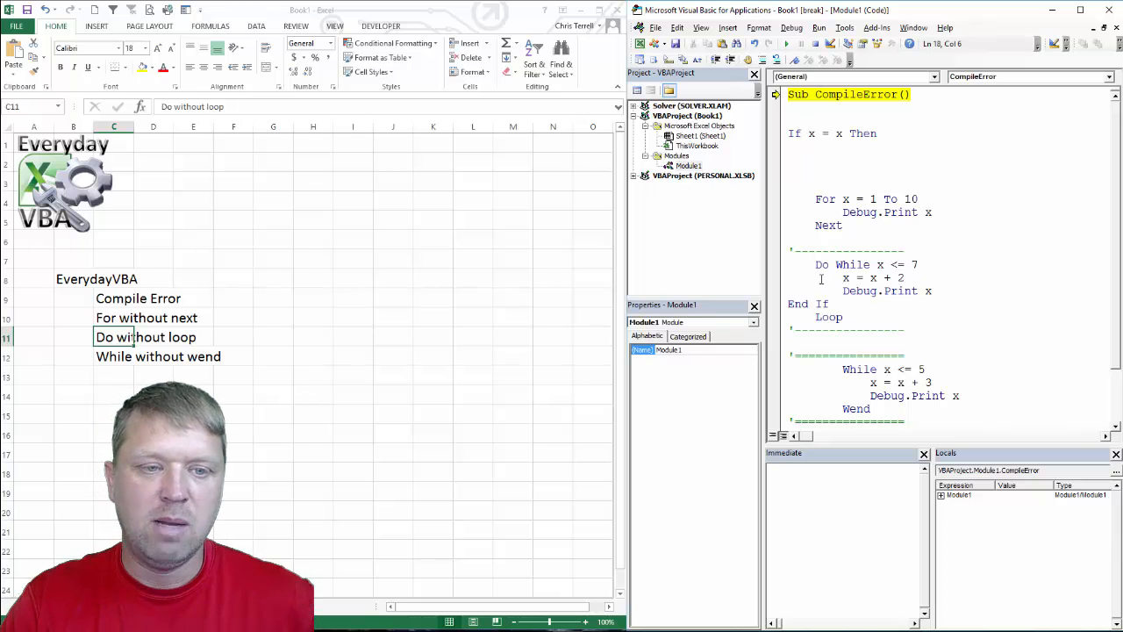
{"action": "left_click_drag", "start_coordinate": [816, 264], "coordinate": [933, 290]}
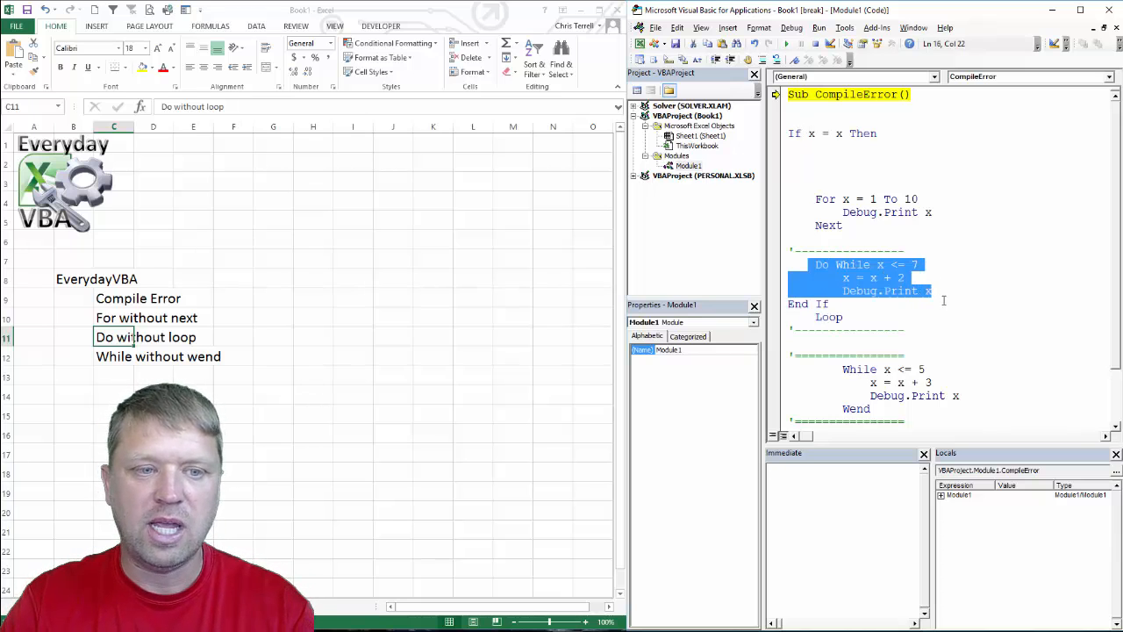
{"action": "left_click", "coordinate": [844, 317]}
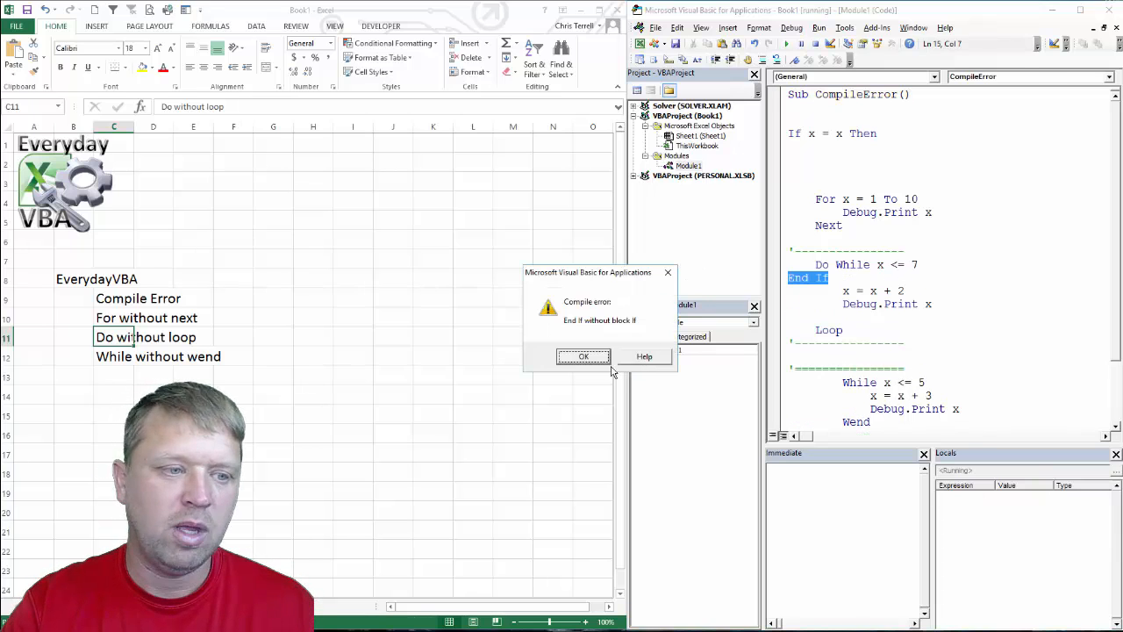
Dismiss the 'End If without block If' compile error.
{"action": "left_click", "coordinate": [584, 356]}
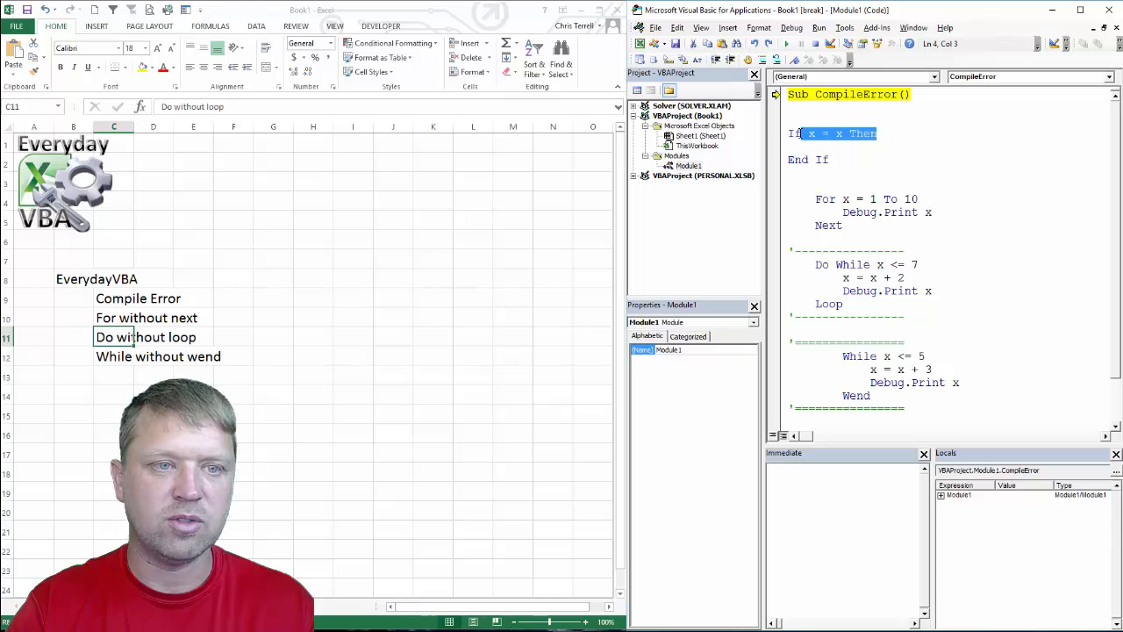
Comment out the top If x = x Then and End If, then dismiss 'Next without For'.
{"action": "left_click", "coordinate": [797, 158]}
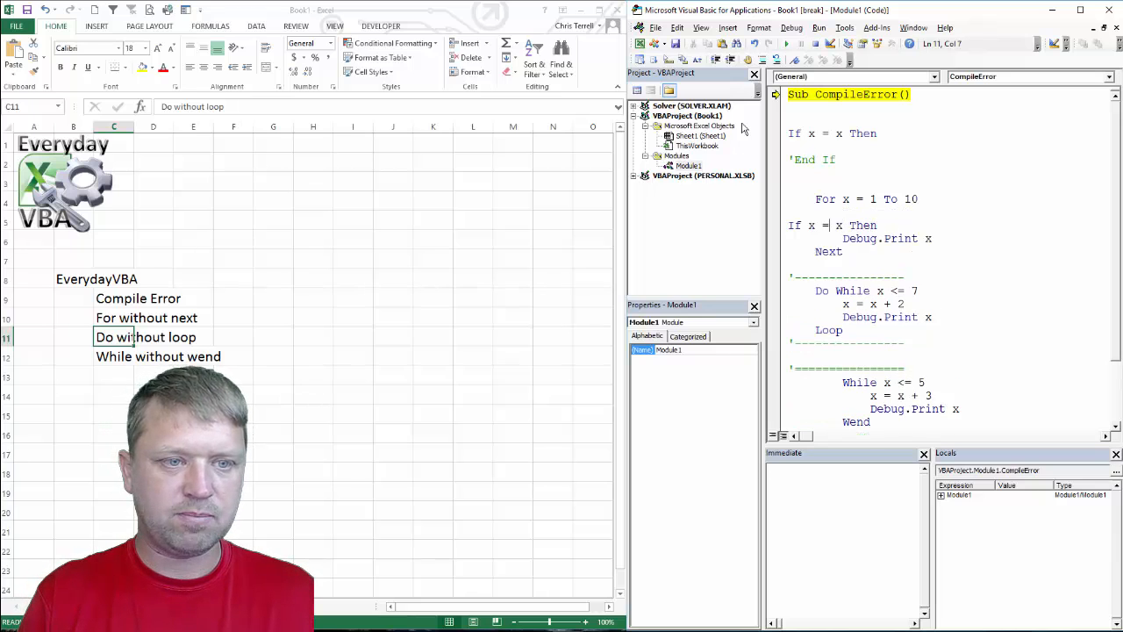
{"action": "left_click", "coordinate": [816, 238]}
{"action": "type", "text": "'"}
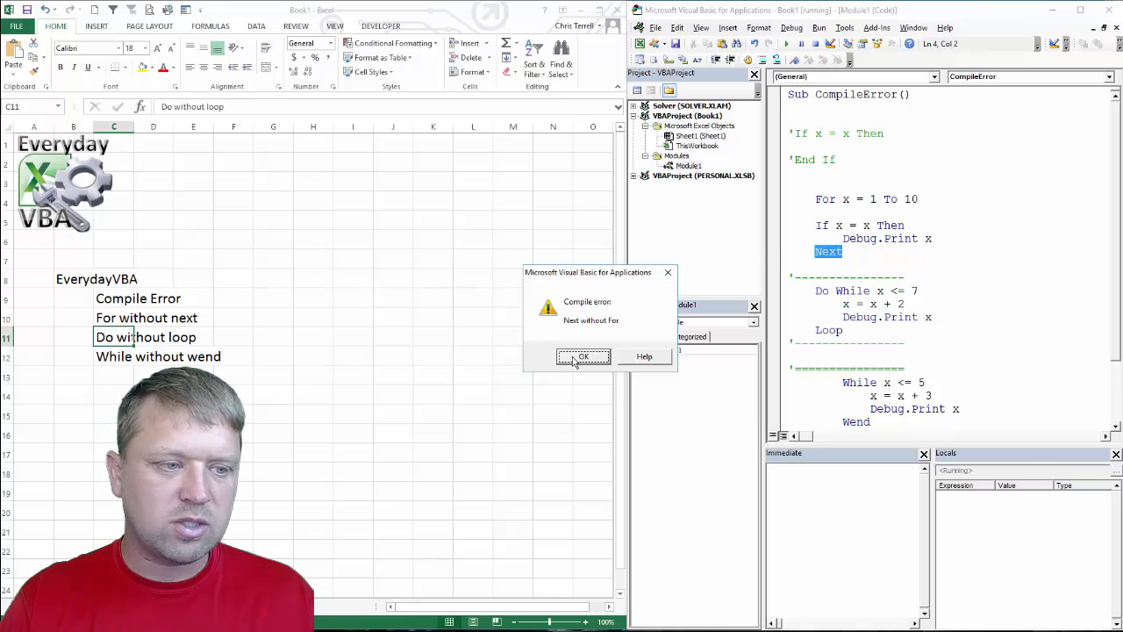
{"action": "left_click", "coordinate": [583, 356]}
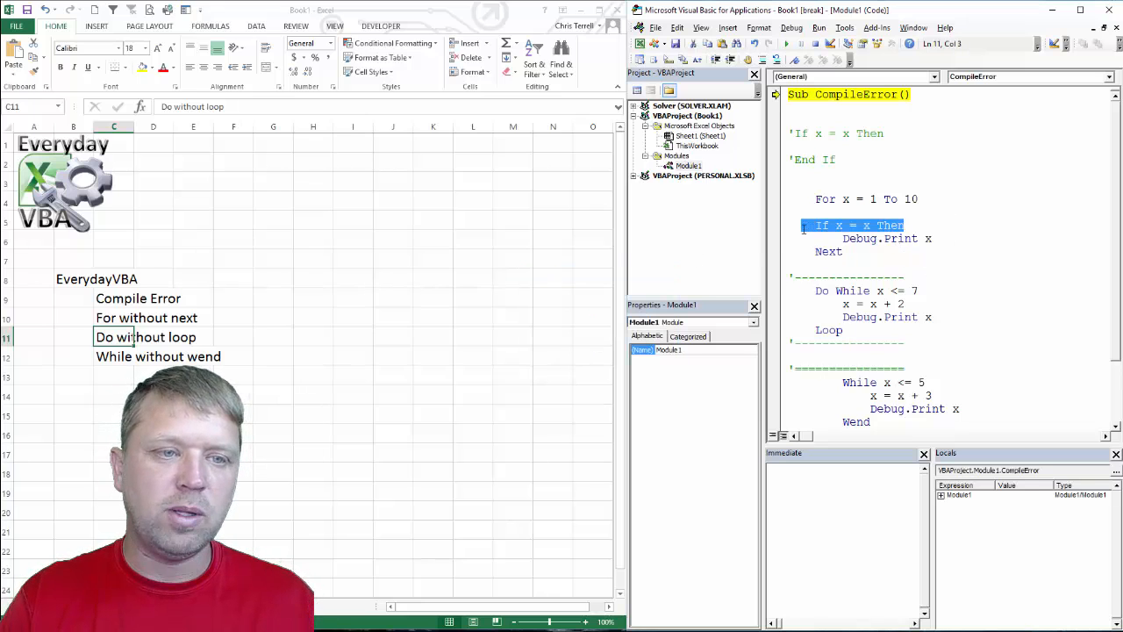